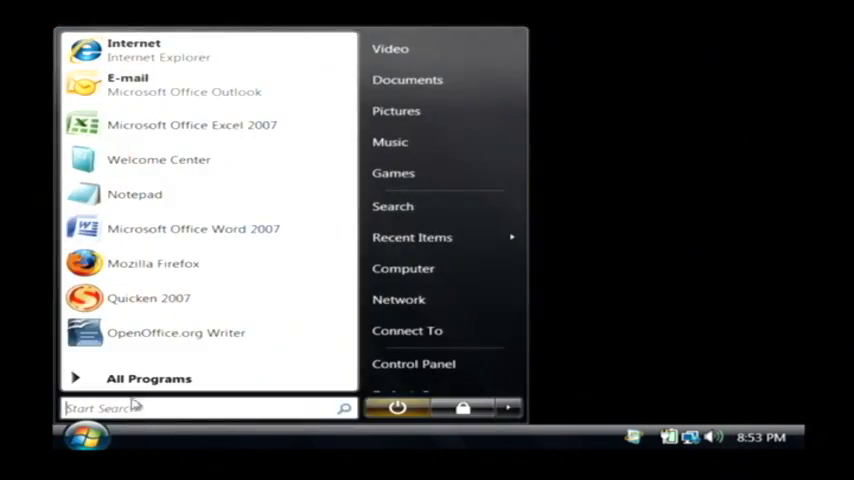
- Launch Microsoft Office PowerPoint 2007 from the Microsoft Office folder in the Start Menu
{"action": "left_click", "coordinate": [148, 378]}
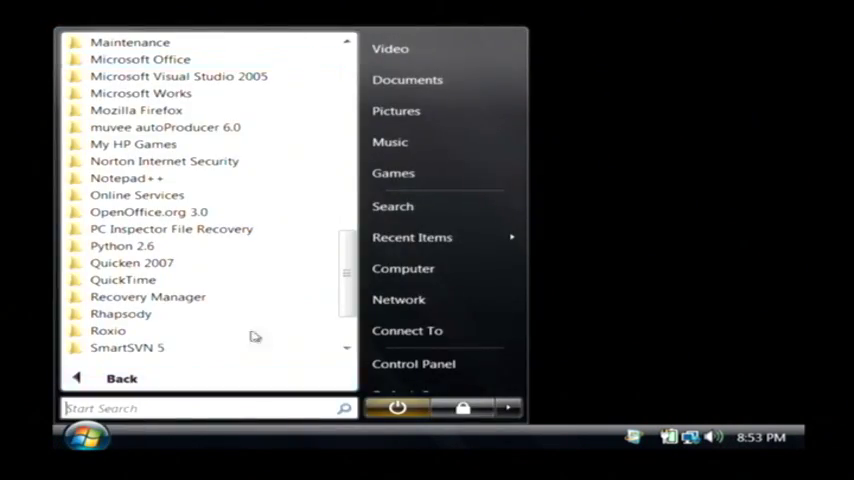
{"action": "left_click", "coordinate": [140, 59]}
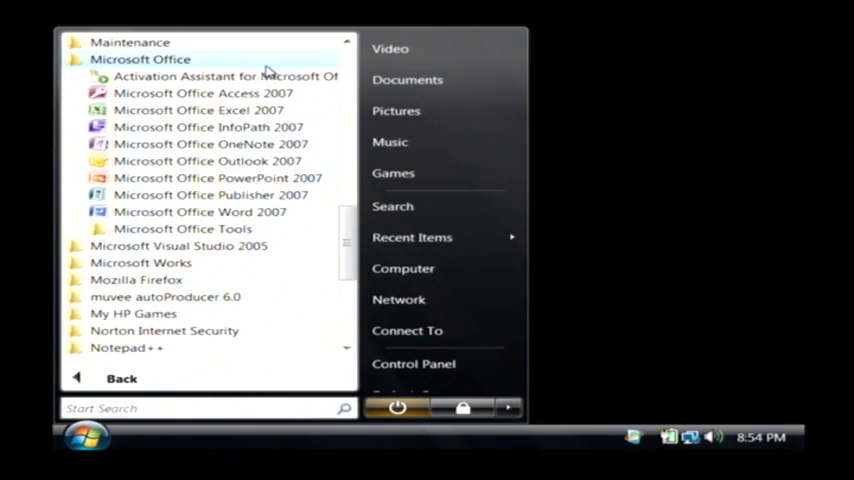
{"action": "left_click", "coordinate": [216, 177]}
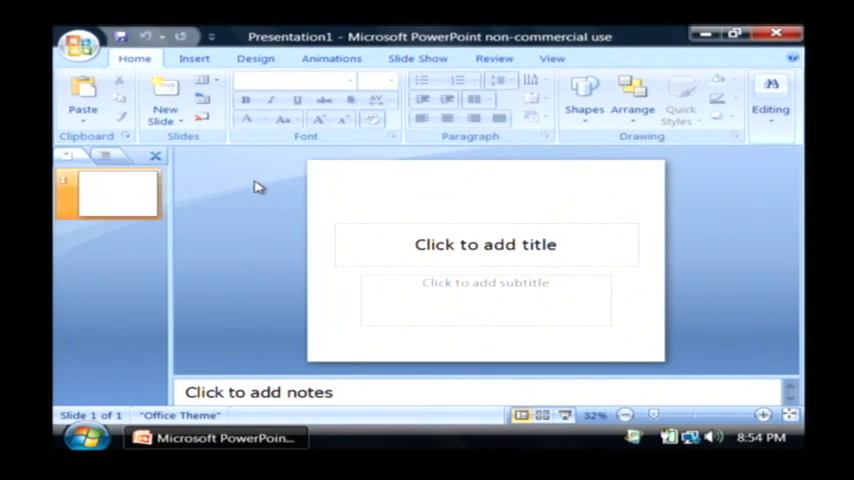
- Open the Insert Sound file dialog from the Insert ribbon's Sound button
{"action": "left_click", "coordinate": [194, 58]}
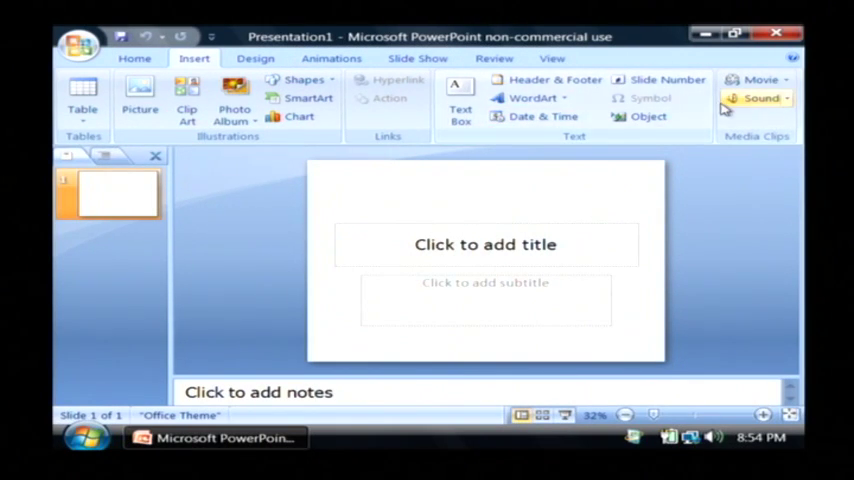
{"action": "left_click", "coordinate": [762, 98]}
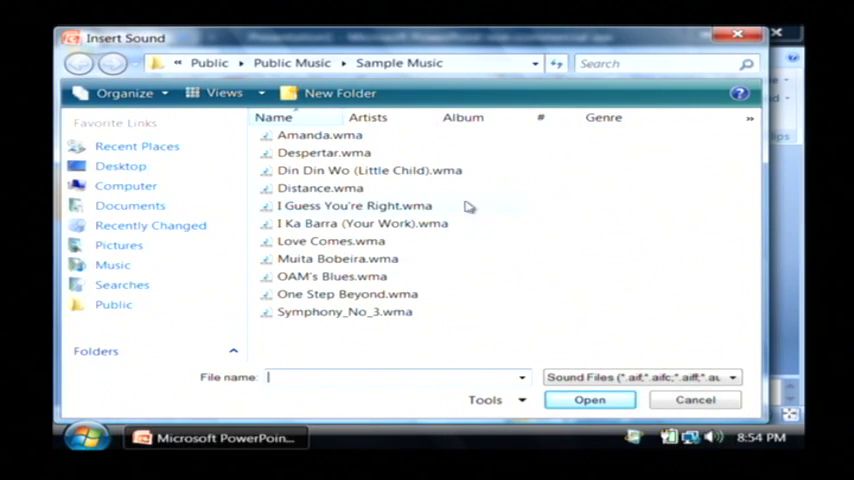
{"action": "mouse_move", "coordinate": [365, 317]}
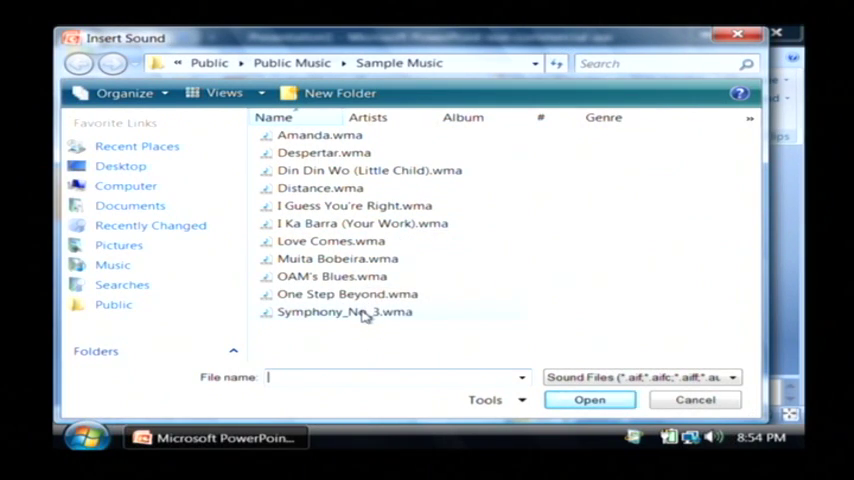
{"action": "mouse_move", "coordinate": [345, 206]}
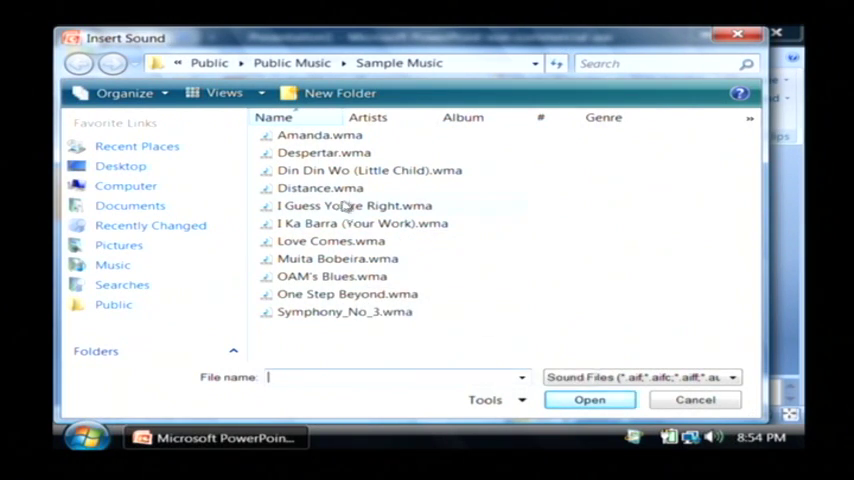
{"action": "mouse_move", "coordinate": [347, 293]}
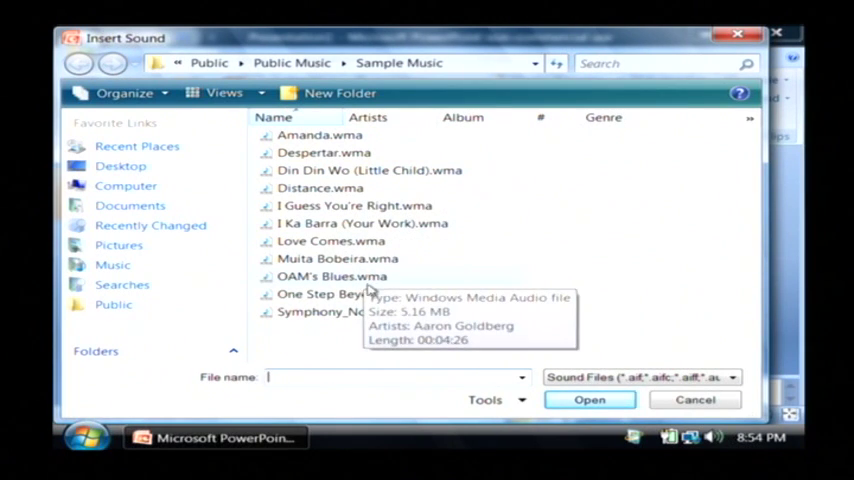
- Insert the sample track OAM's Blues.wma onto slide 1
{"action": "left_click", "coordinate": [332, 276]}
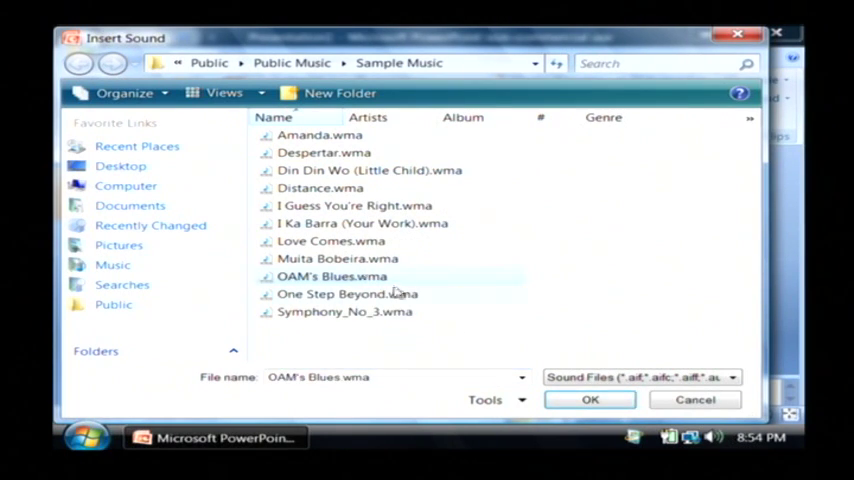
{"action": "left_click", "coordinate": [590, 399]}
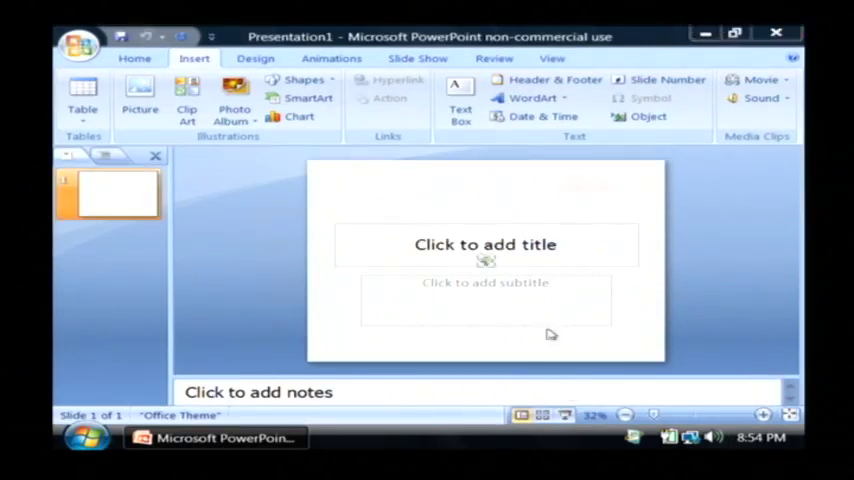
- Set OAM's Blues to start automatically in the slide show
{"action": "left_click", "coordinate": [761, 97]}
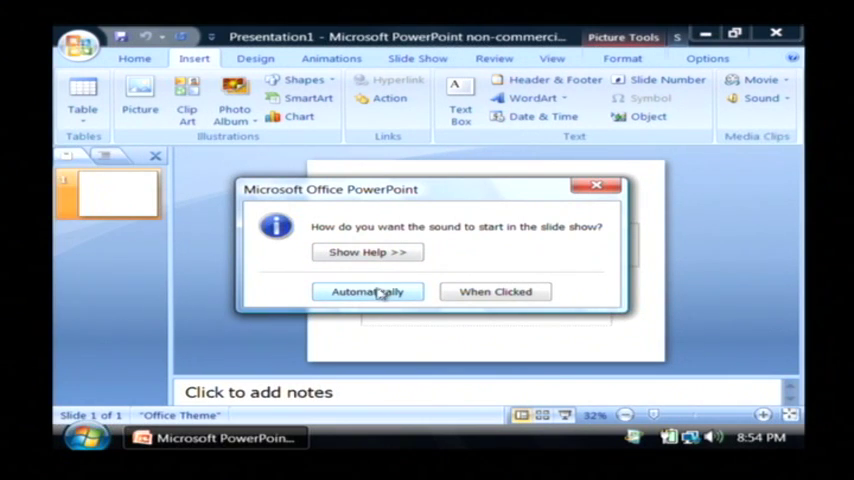
{"action": "left_click", "coordinate": [367, 291]}
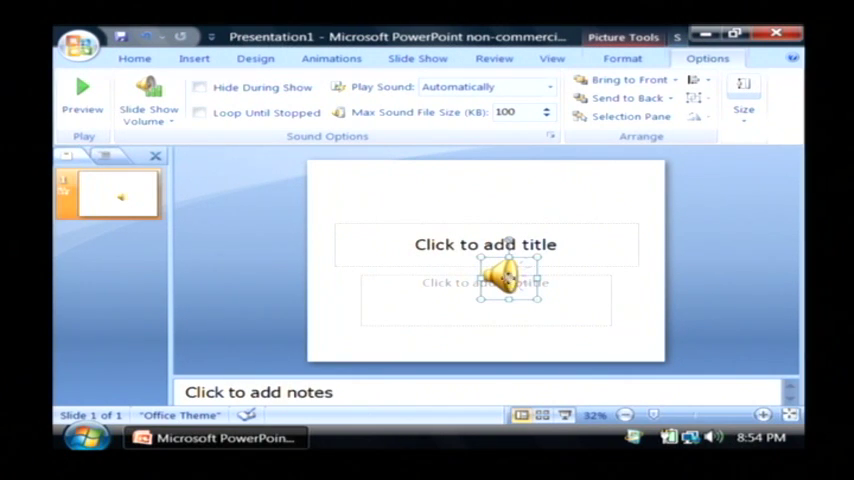
- Drag the OAM's Blues speaker icon to the slide's lower-right corner
{"action": "left_click_drag", "start_coordinate": [510, 280], "coordinate": [630, 330]}
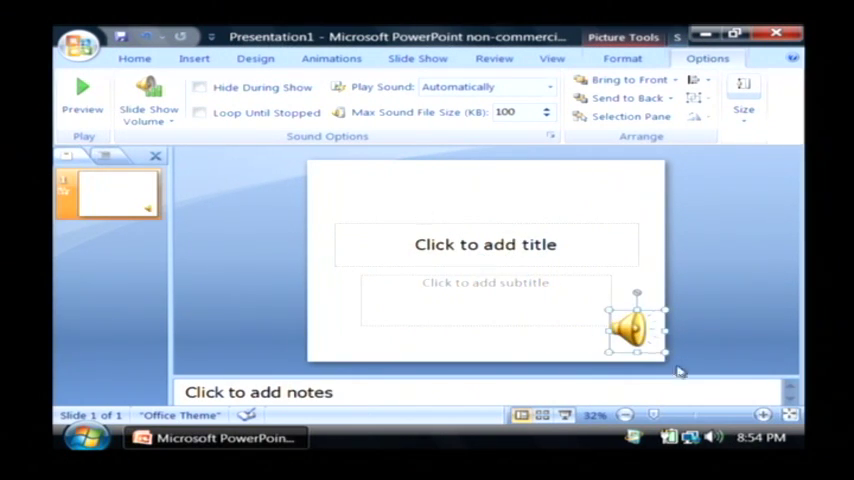
{"action": "mouse_move", "coordinate": [265, 87]}
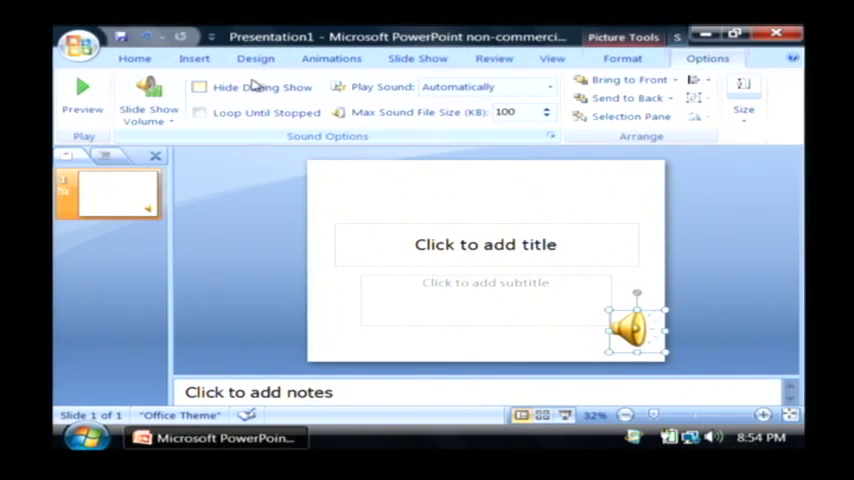
- Turn on Hide During Show and set Play Sound to Play across slides
{"action": "left_click", "coordinate": [199, 87]}
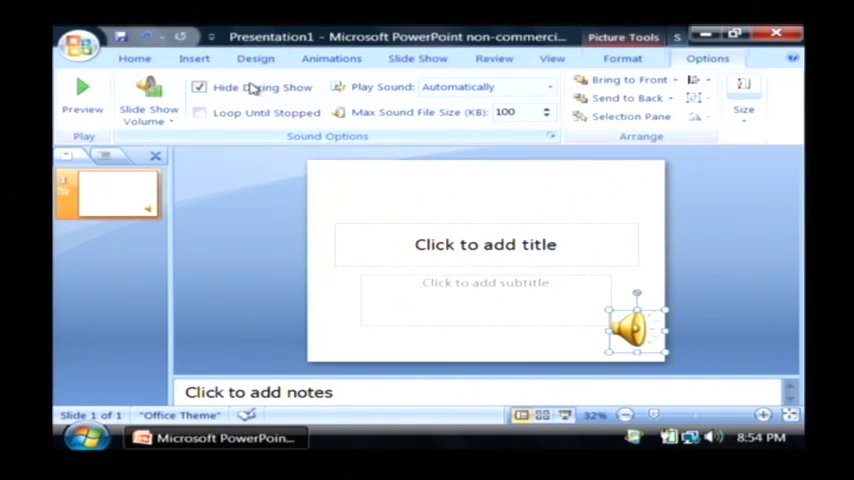
{"action": "mouse_move", "coordinate": [445, 90]}
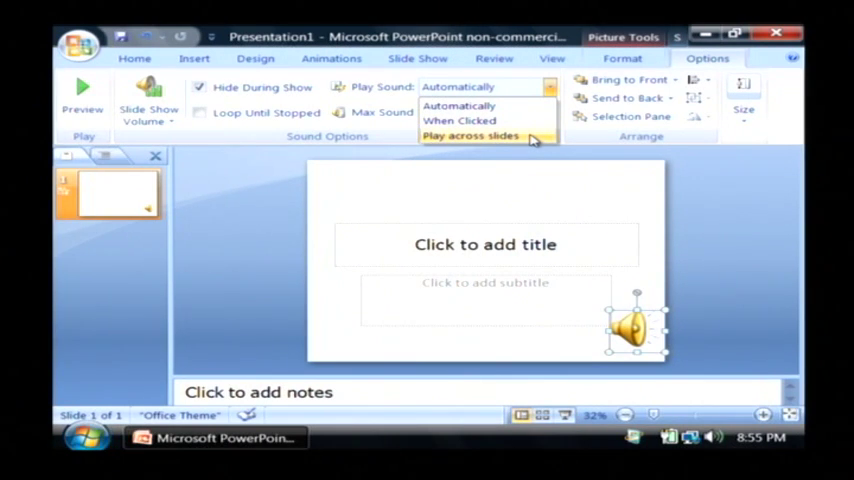
{"action": "left_click", "coordinate": [470, 135]}
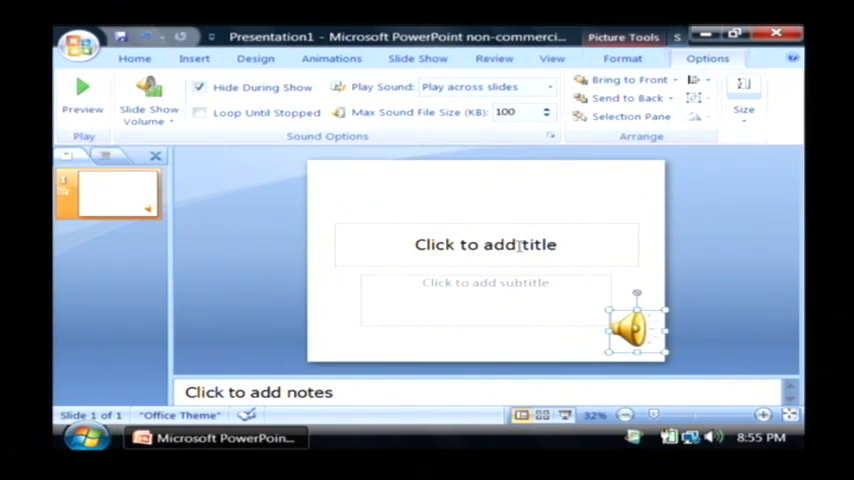
- Title slide 1 'This is my first slide' and add slide 2 titled 'This is my second slide'
{"action": "type", "text": "This is my first slide"}
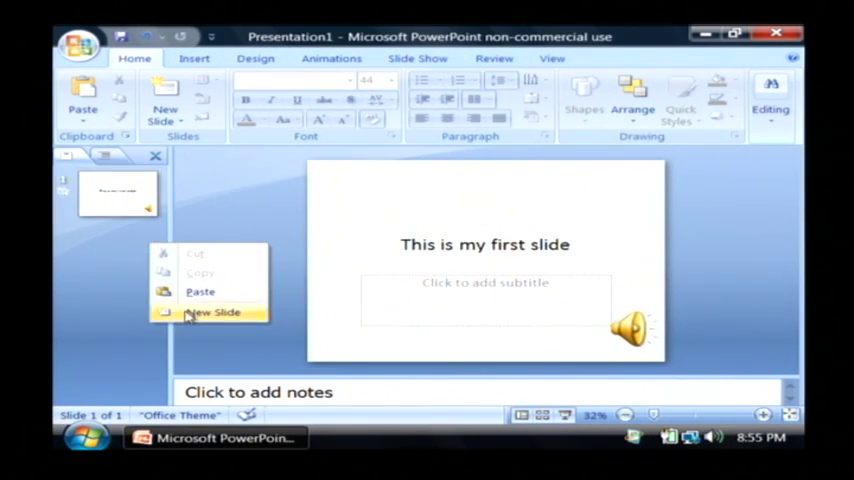
{"action": "left_click", "coordinate": [214, 312]}
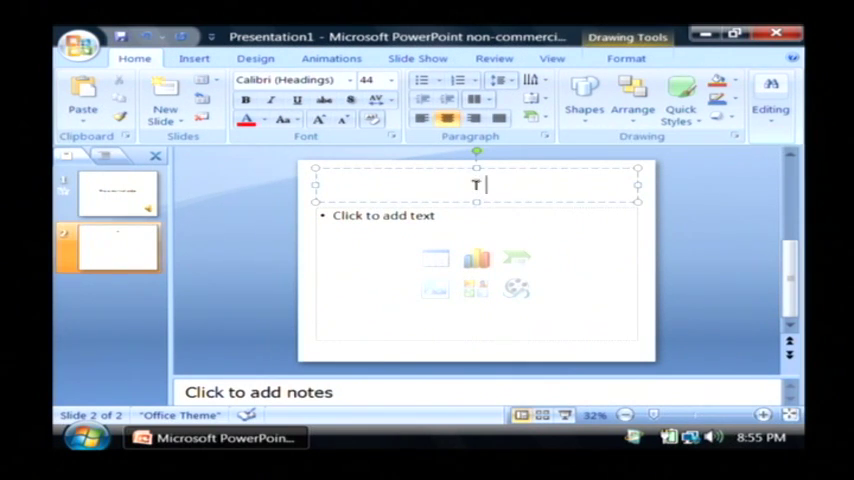
{"action": "type", "text": "his is my second slide"}
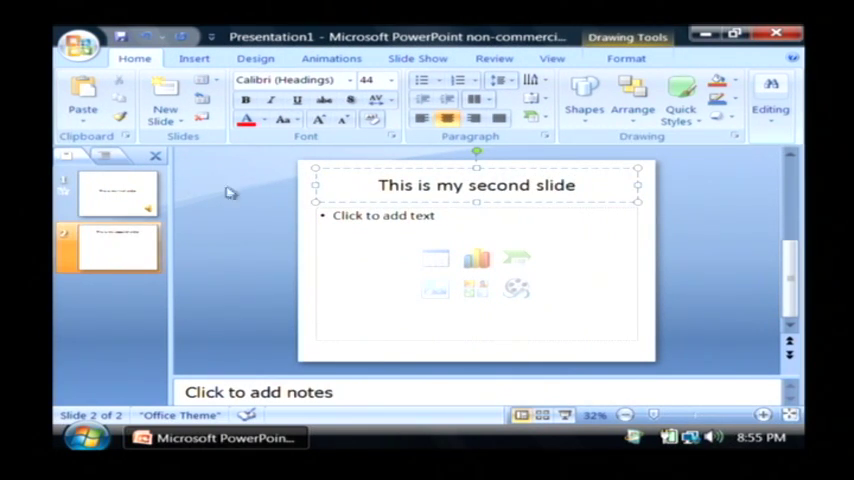
{"action": "left_click", "coordinate": [118, 192]}
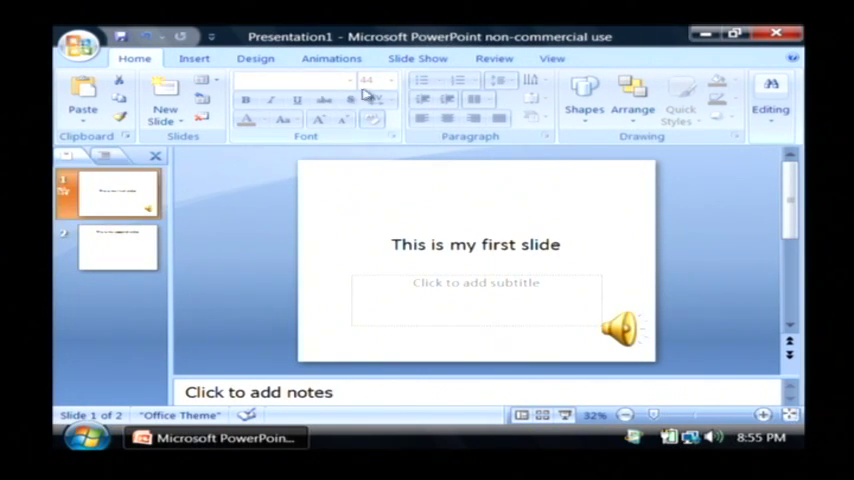
- Switch to the Slide Show ribbon with slide 1 selected
{"action": "left_click", "coordinate": [417, 58]}
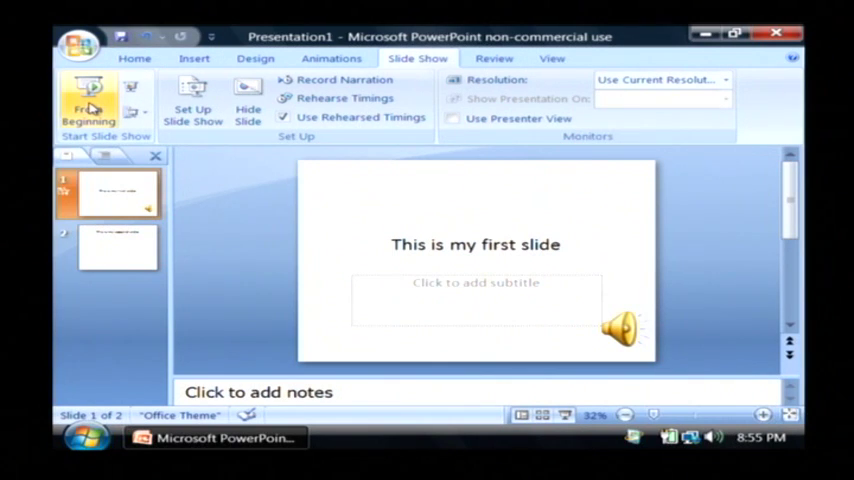
{"action": "mouse_move", "coordinate": [88, 100]}
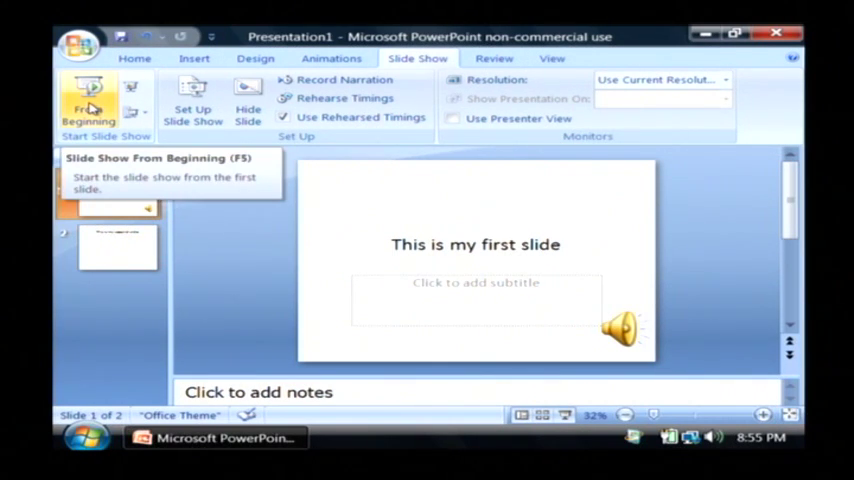